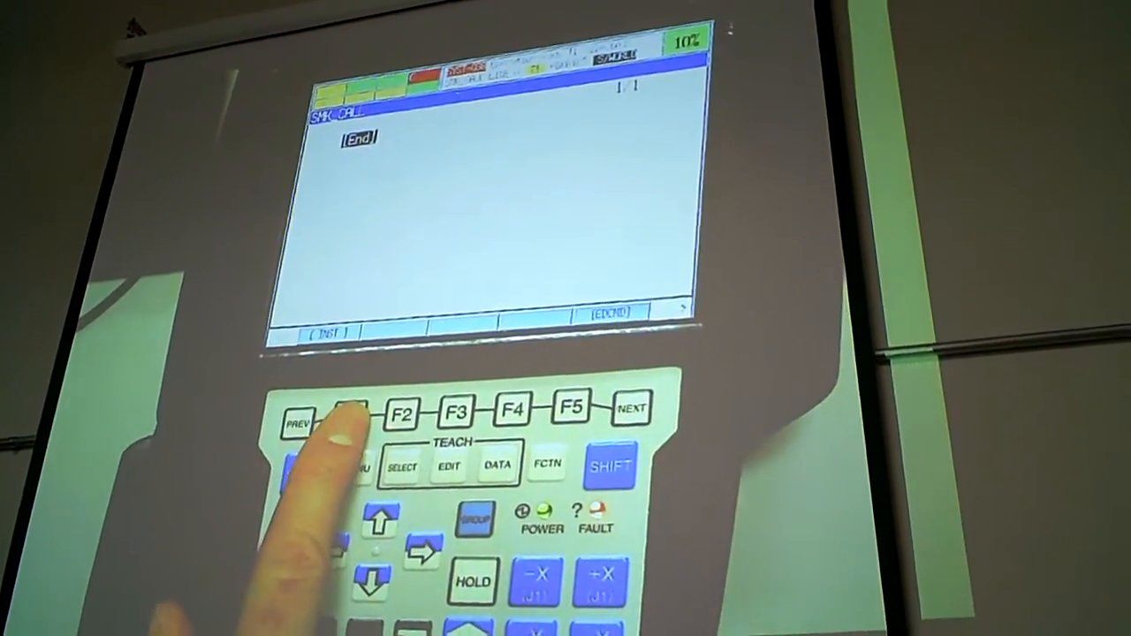
- Insert a CALL instruction targeting program SMK7 on line 1
click(346, 415)
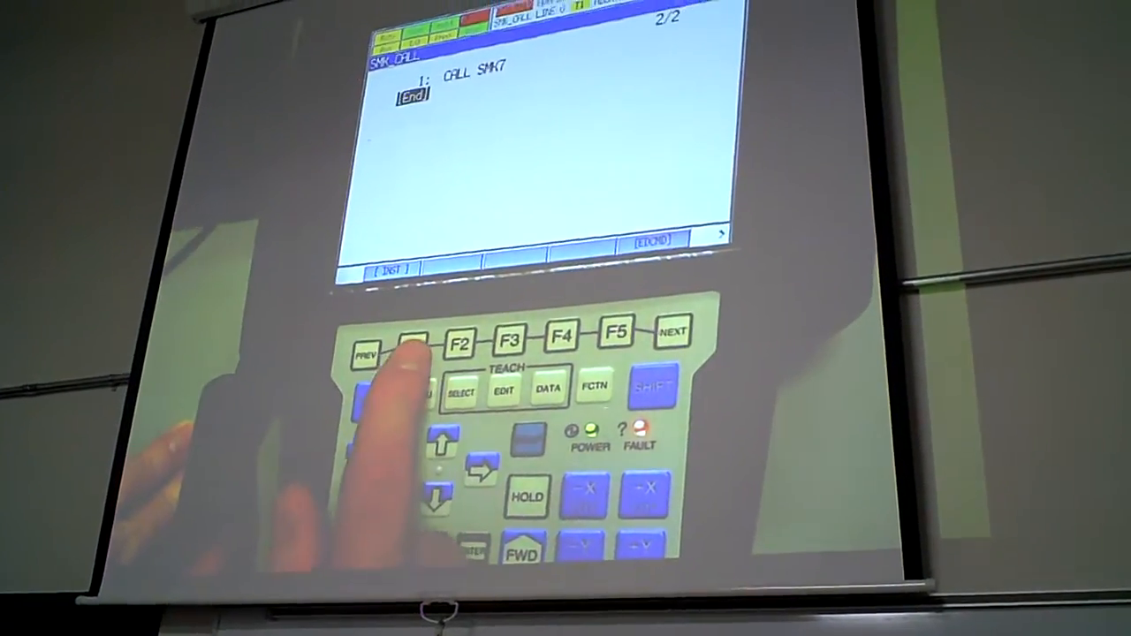
- Insert a CALL on line 2 and step through the program list toward SMK8
click(410, 349)
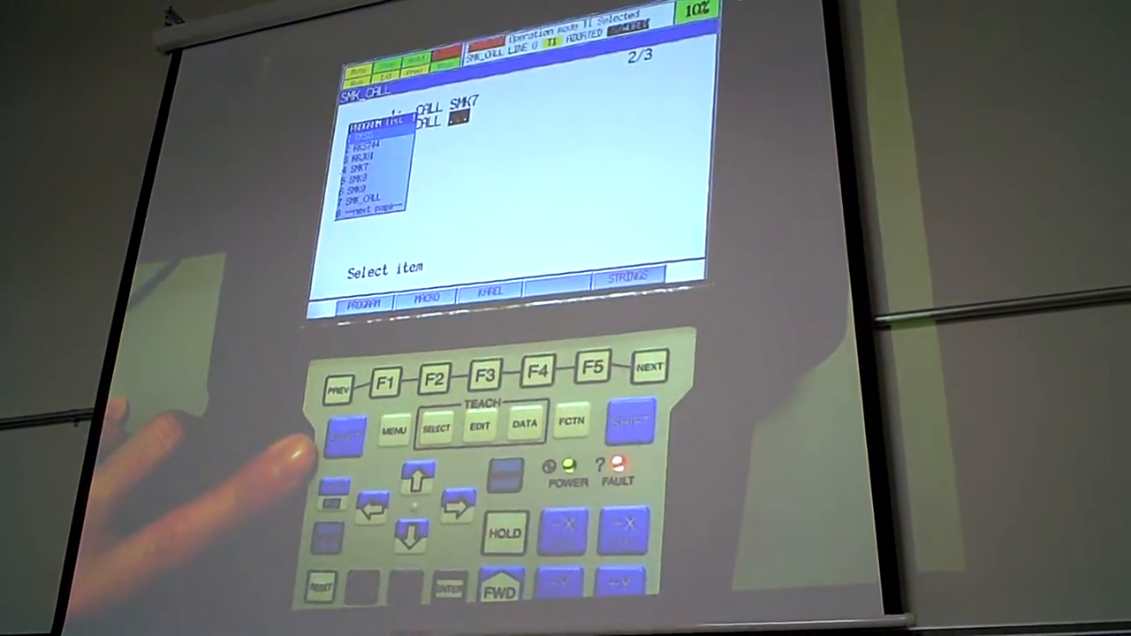
click(410, 530)
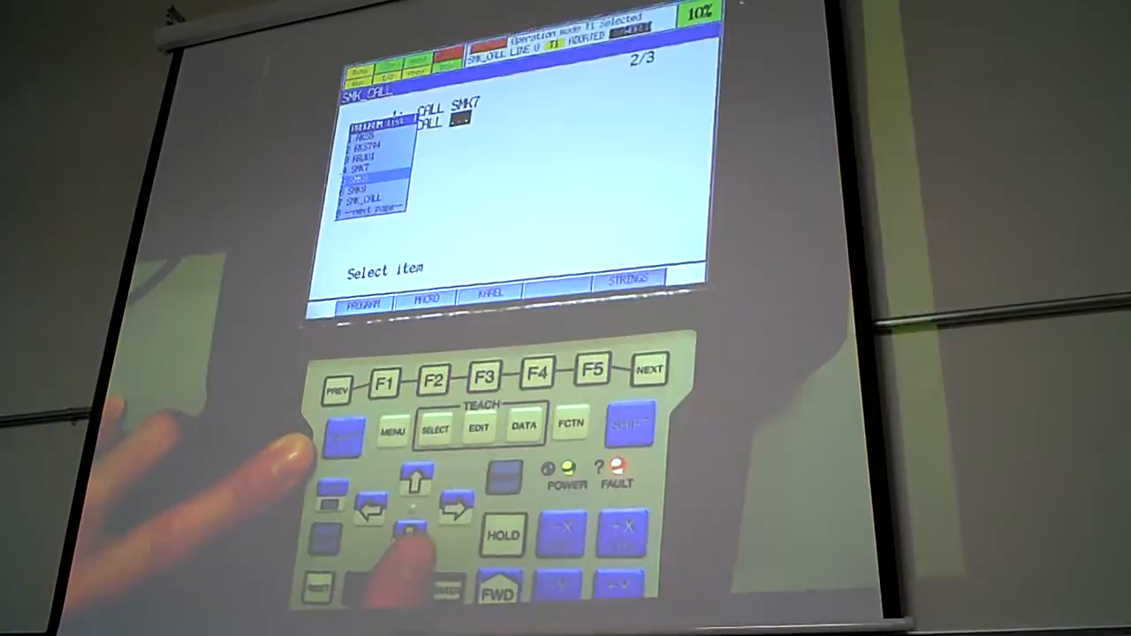
click(406, 544)
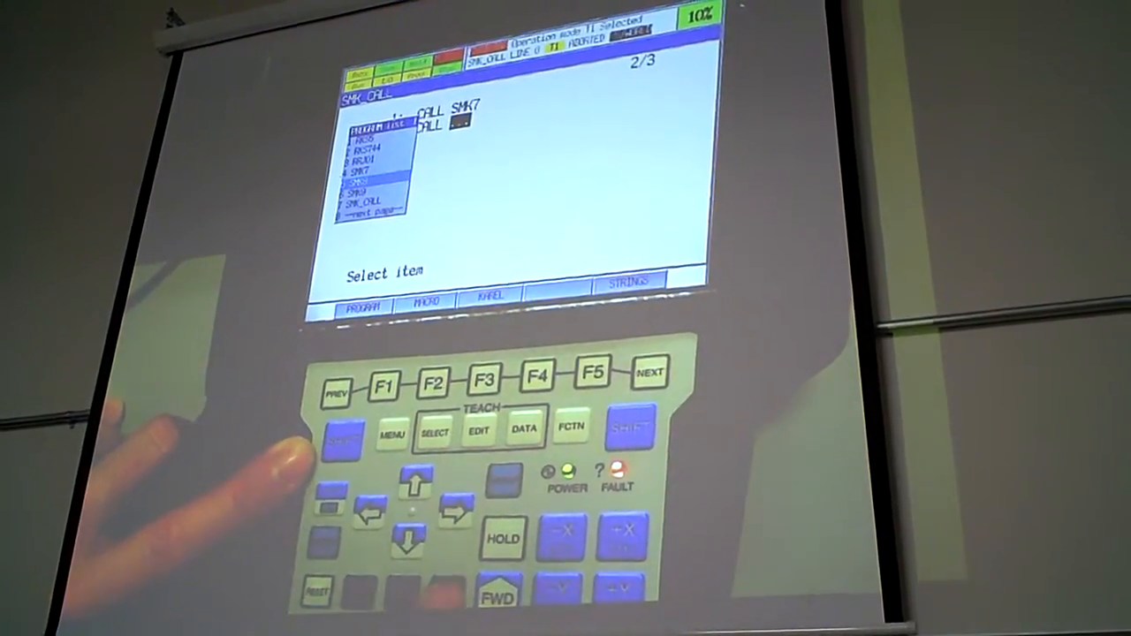